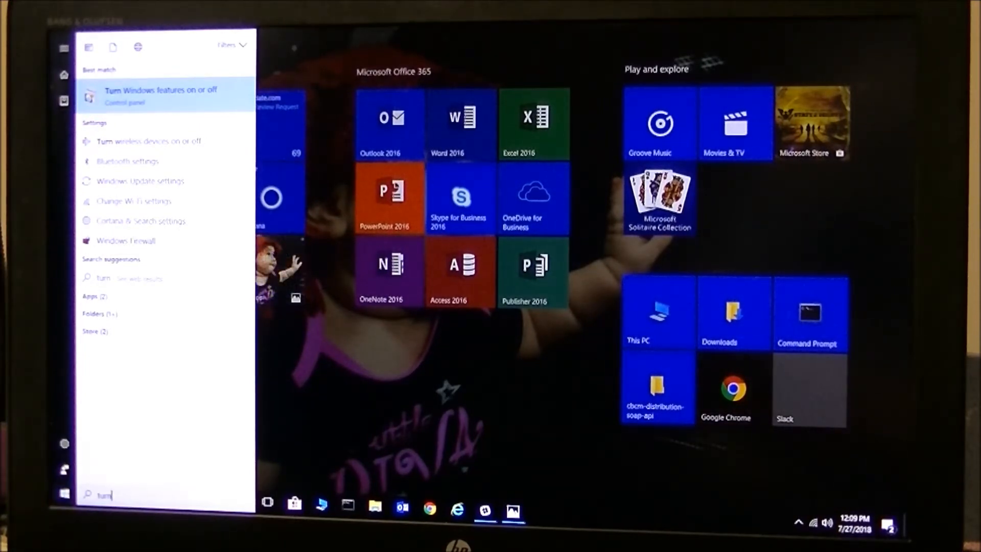
Open Windows Features as administrator, verify Hyper-V and Containers are enabled, and cancel.
left_click(156, 92)
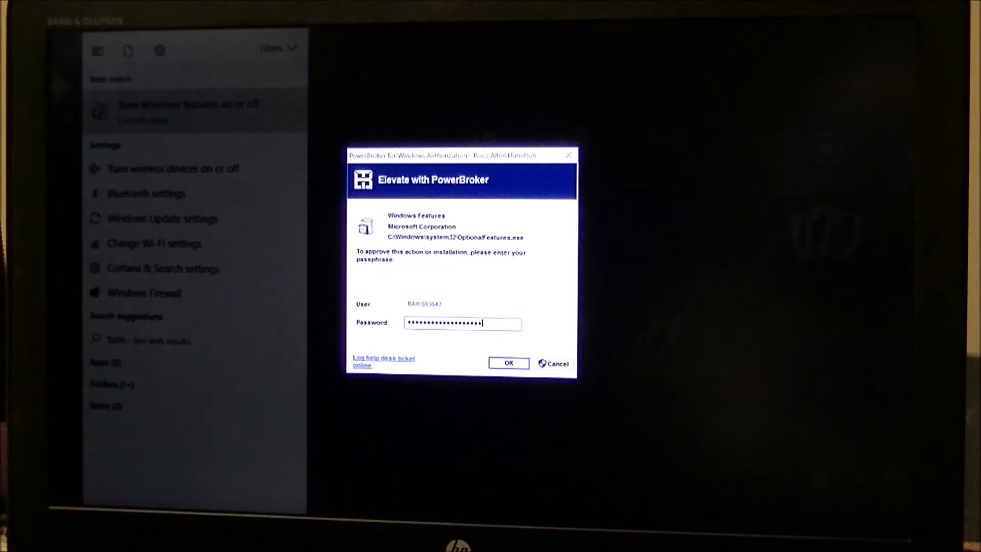
left_click(509, 363)
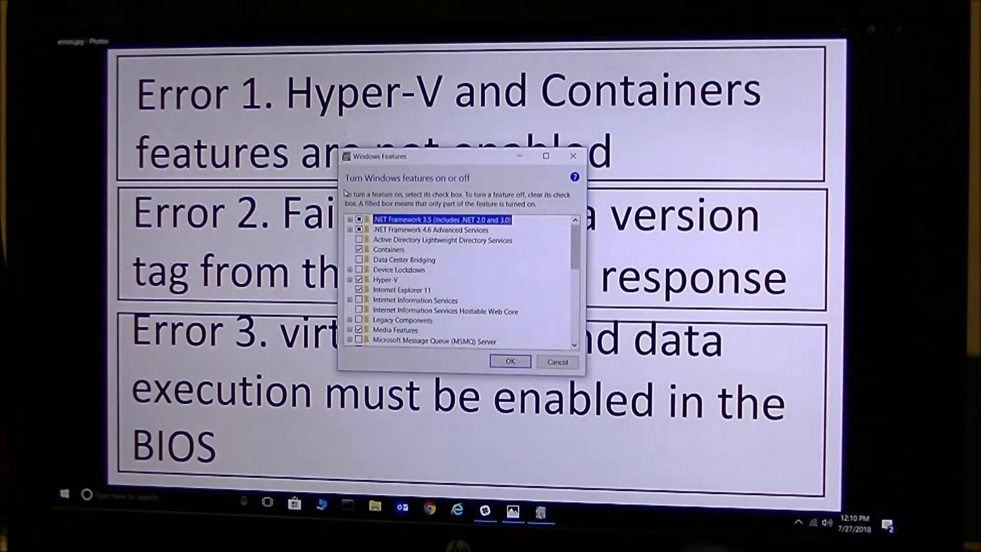
mouse_move(398, 290)
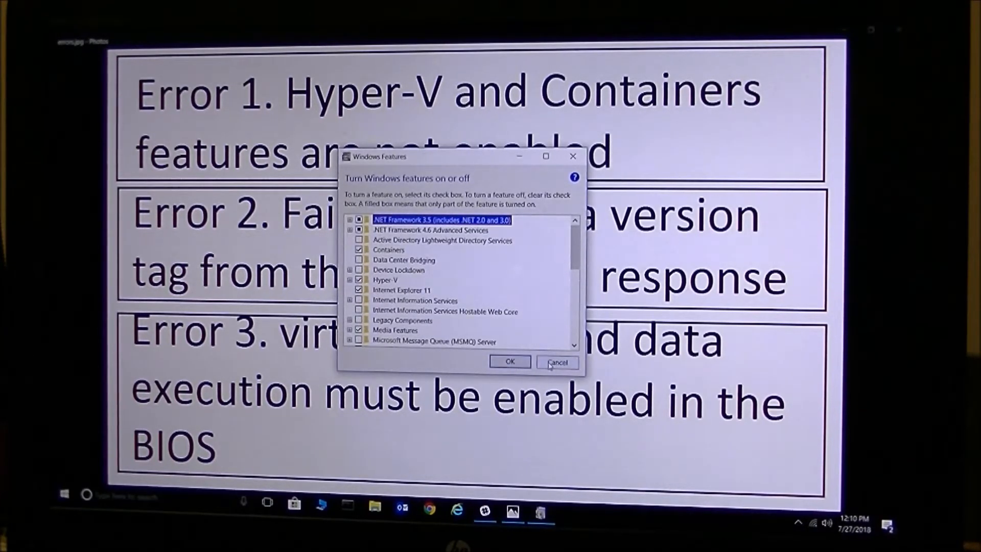
left_click(557, 363)
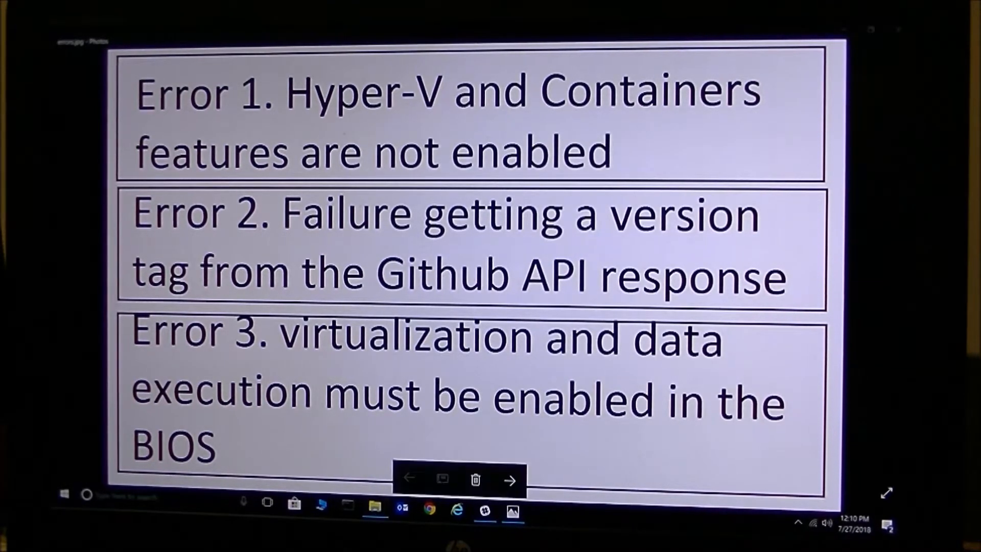
Browse to C:\Program Files\Docker Toolbox in File Explorer to reveal start.bash.
left_click(373, 518)
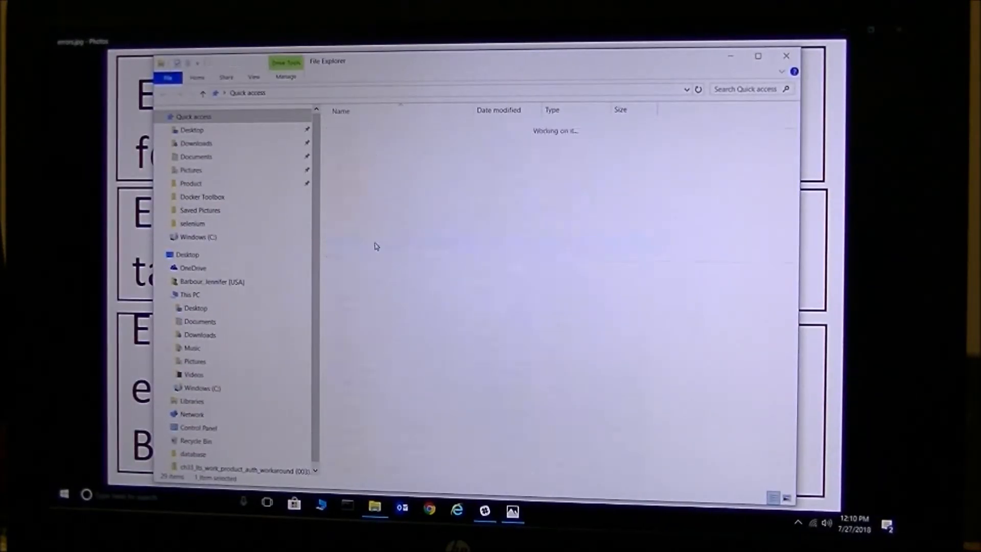
left_click(200, 388)
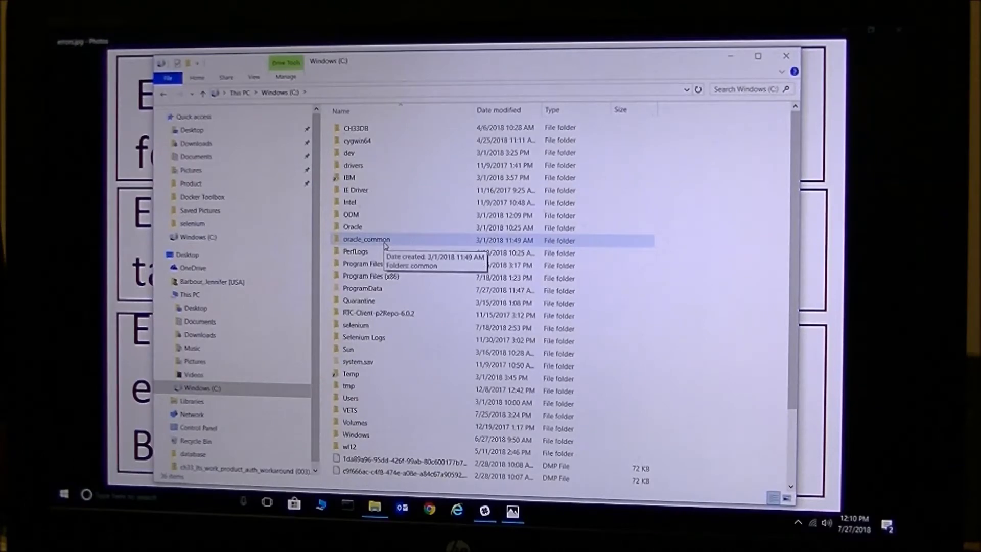
double_click(363, 263)
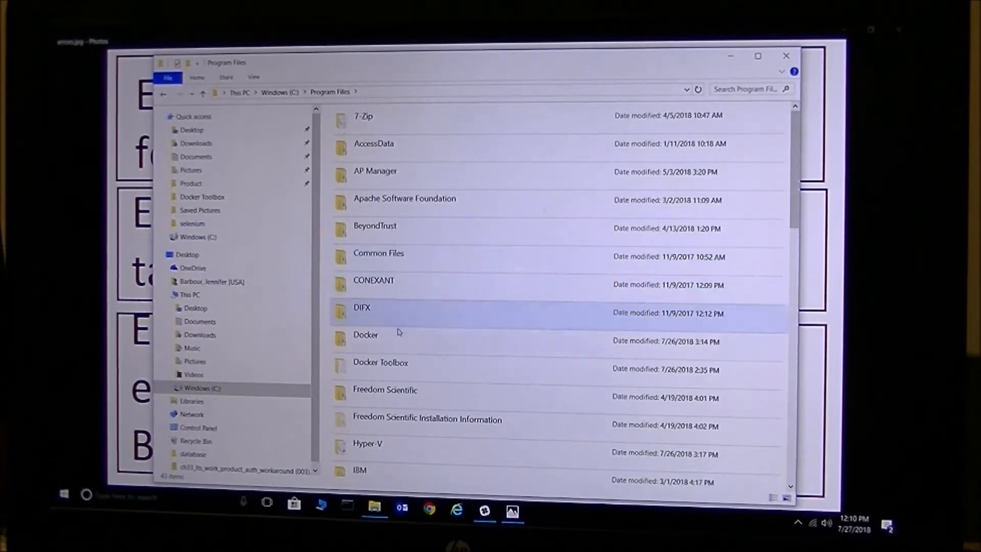
double_click(365, 335)
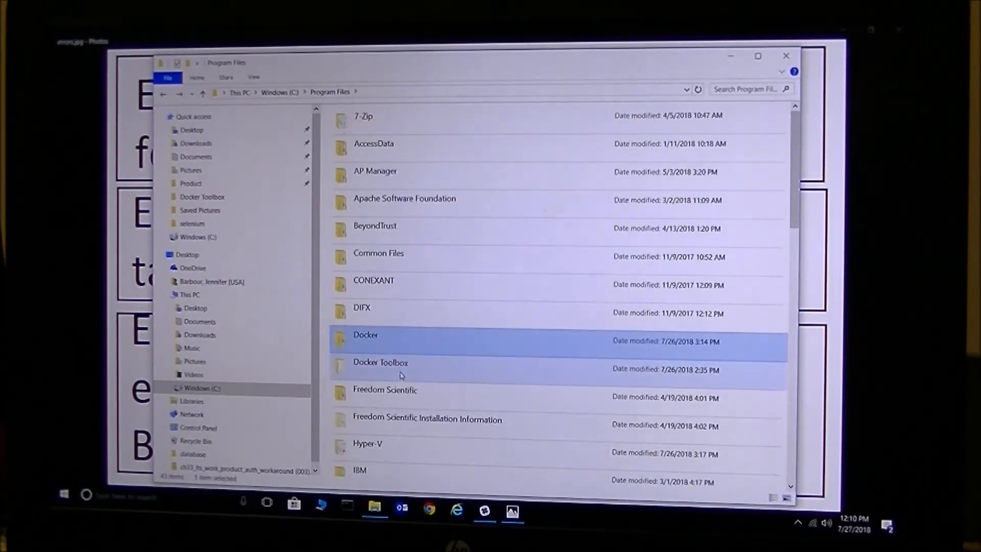
double_click(380, 362)
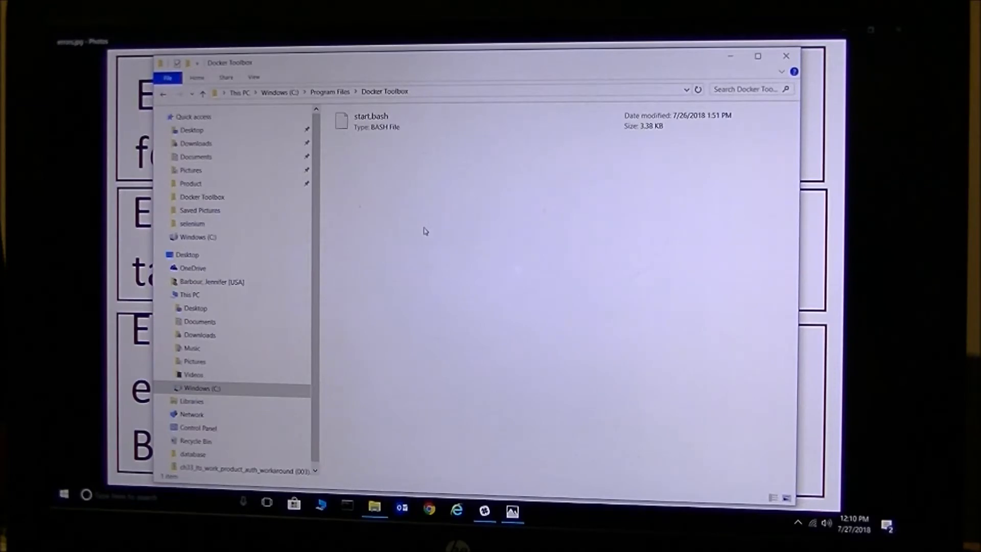
mouse_move(436, 241)
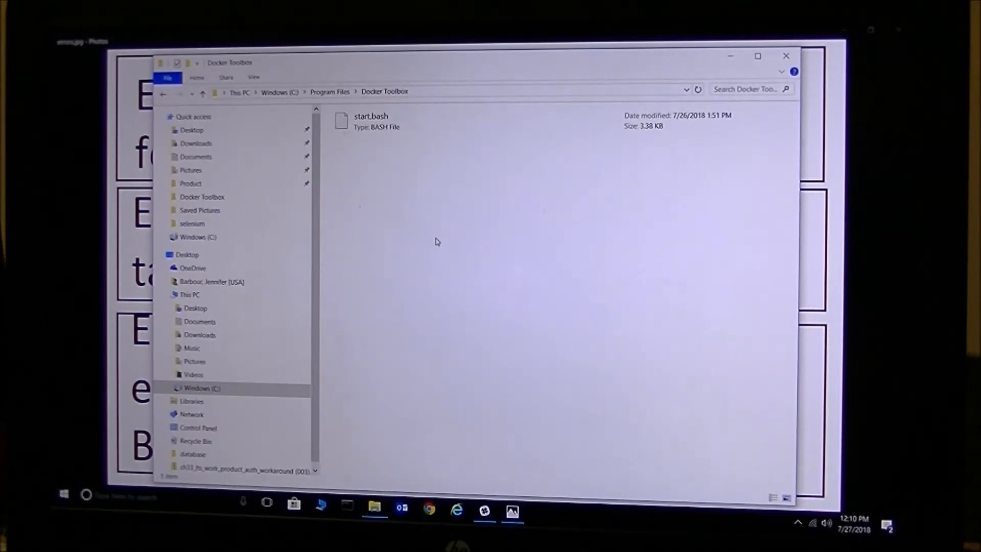
mouse_move(370, 158)
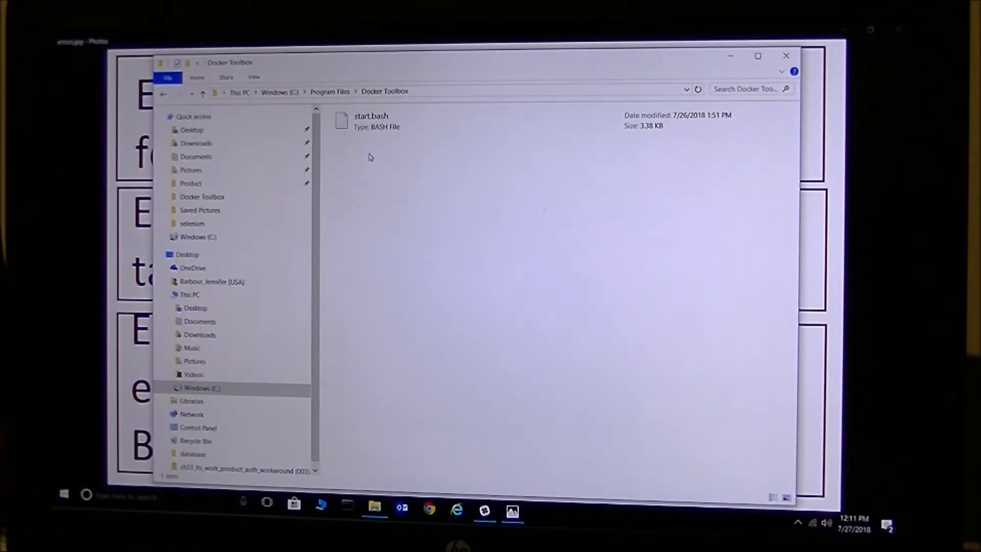
Find boot2docker.iso in C:\Users\<user>\.docker\machine\cache, then close File Explorer.
left_click(371, 121)
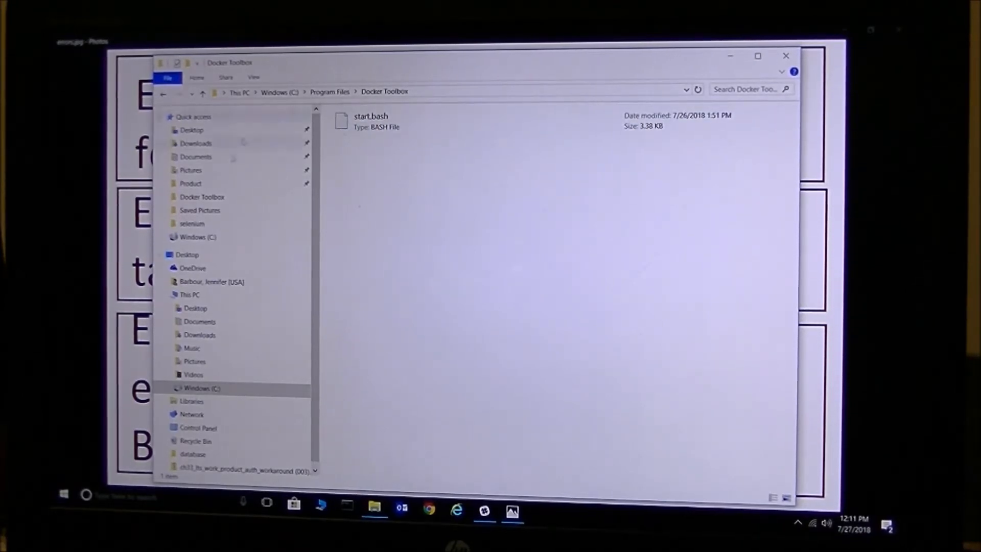
left_click(199, 237)
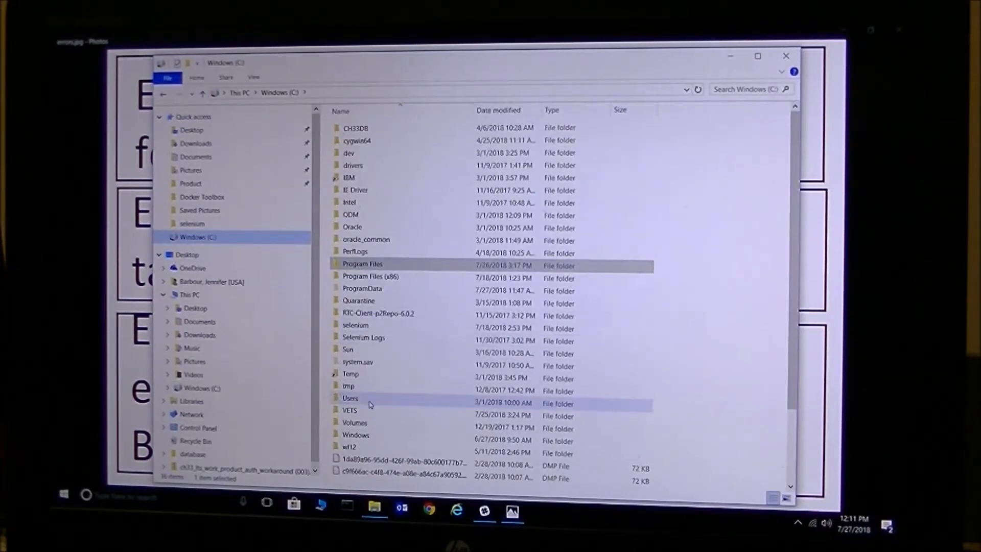
double_click(350, 398)
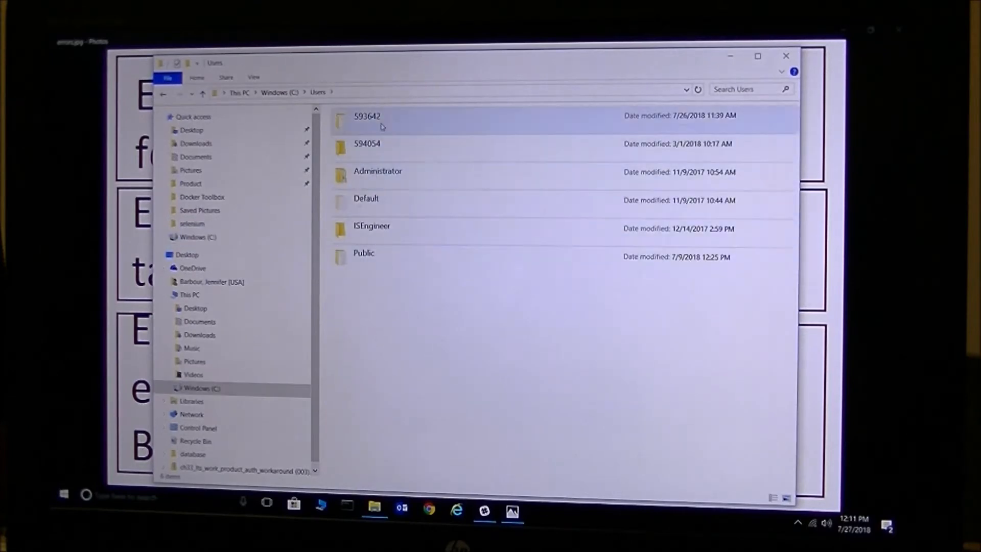
double_click(366, 117)
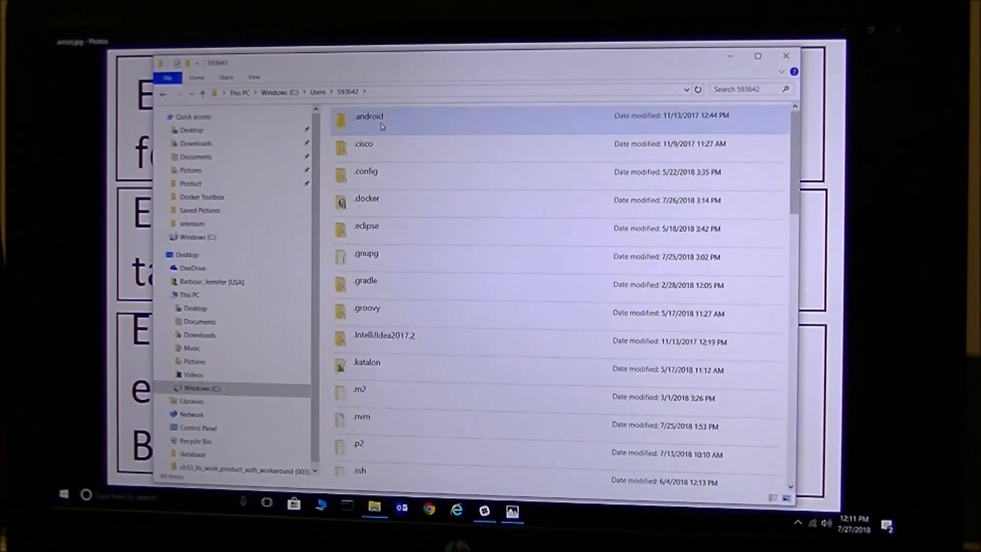
mouse_move(385, 131)
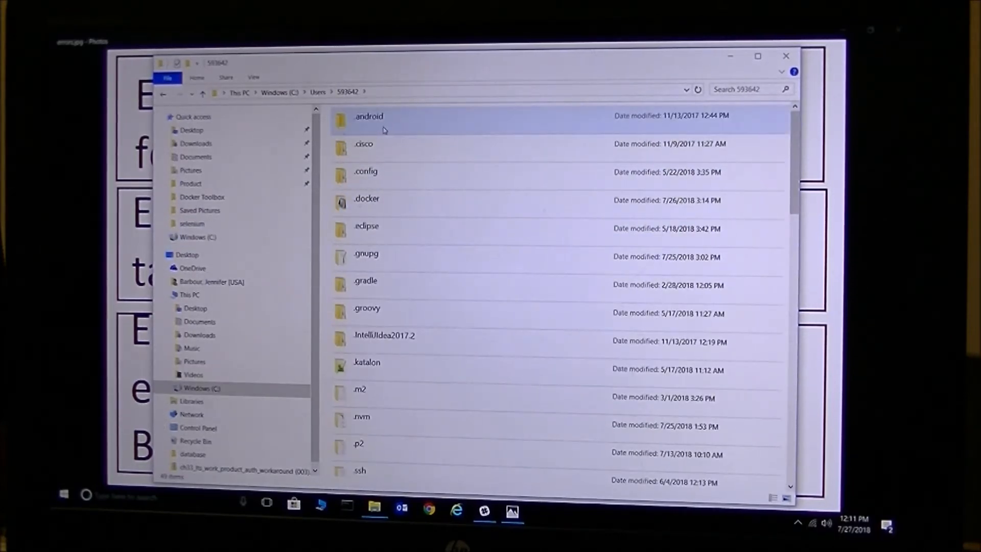
left_click(366, 199)
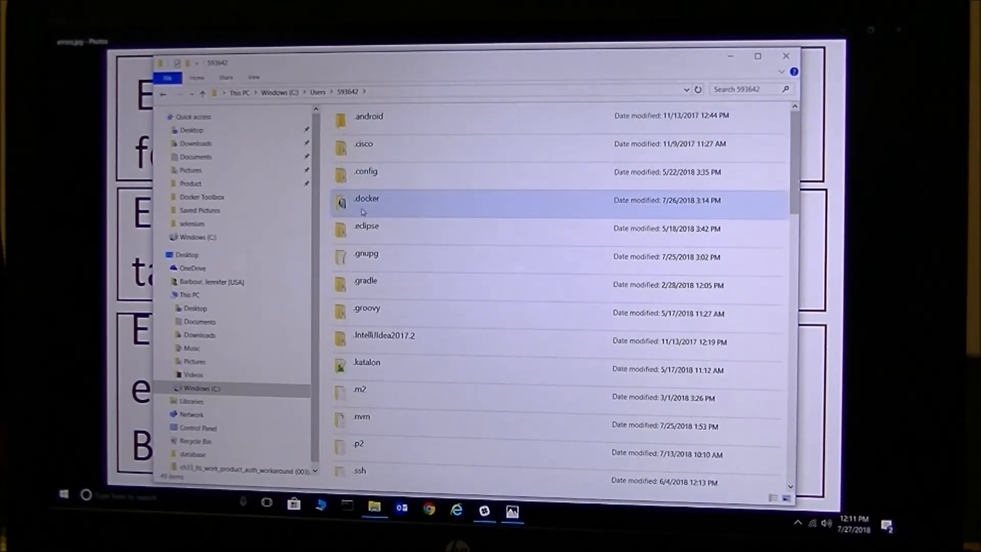
double_click(365, 199)
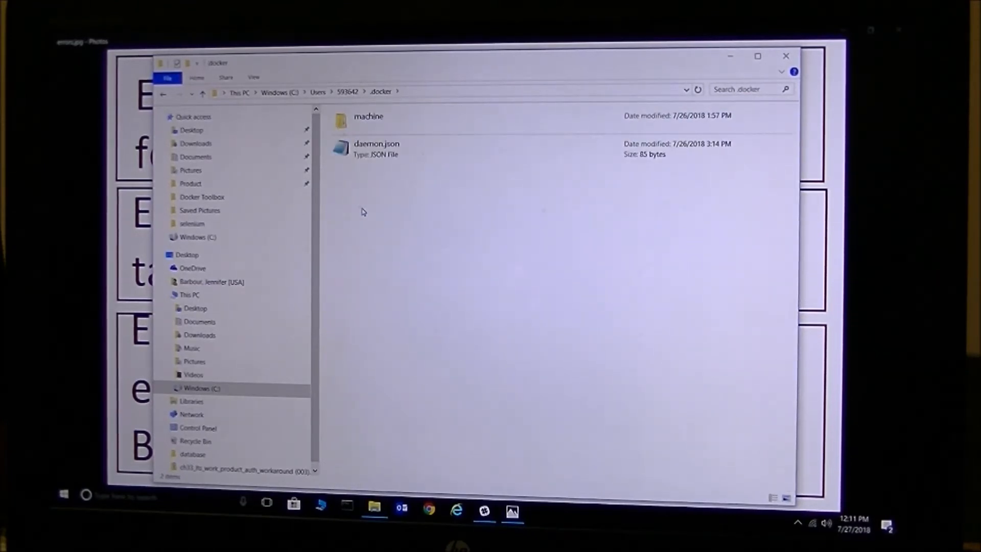
double_click(368, 116)
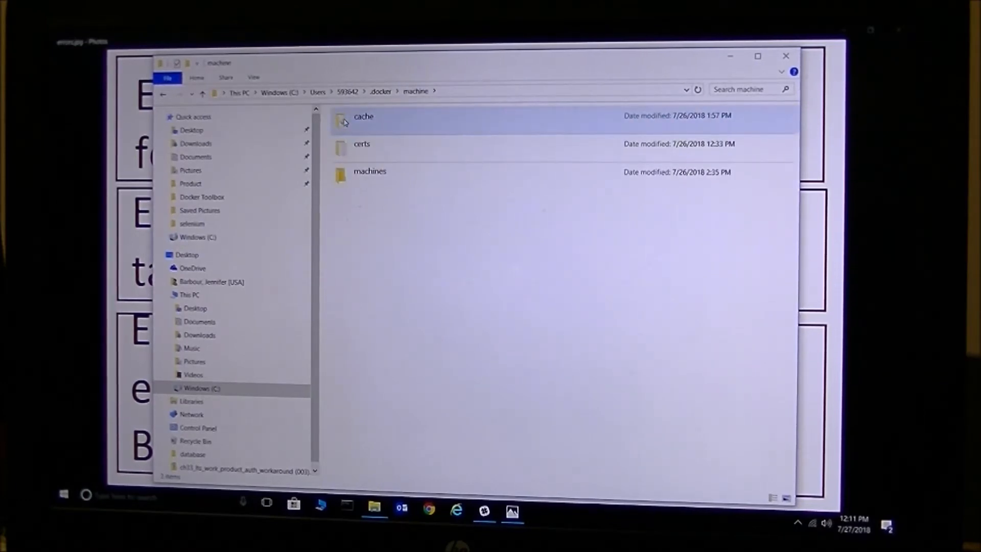
double_click(362, 116)
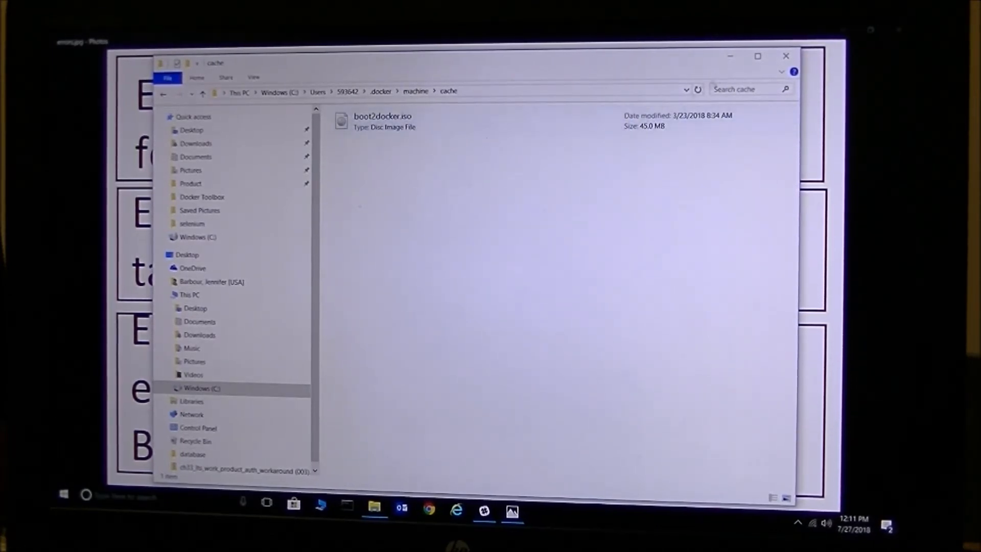
mouse_move(785, 56)
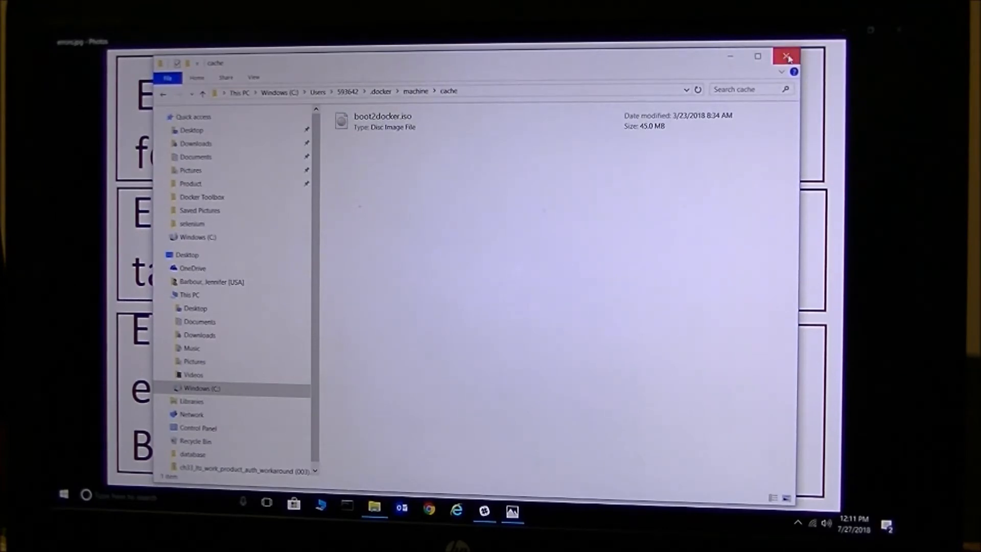
left_click(785, 55)
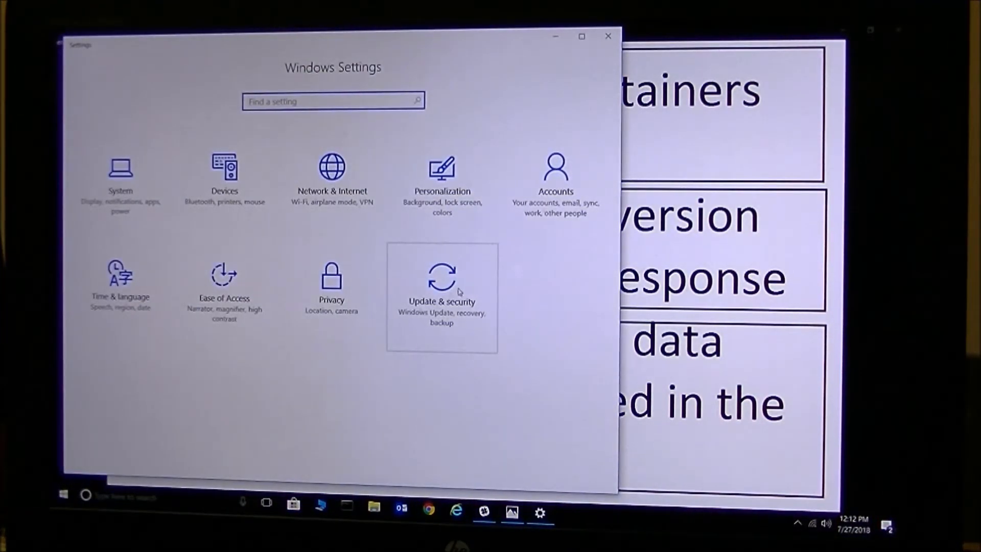
Trigger Restart now under Advanced startup in Update & security > Recovery.
left_click(442, 279)
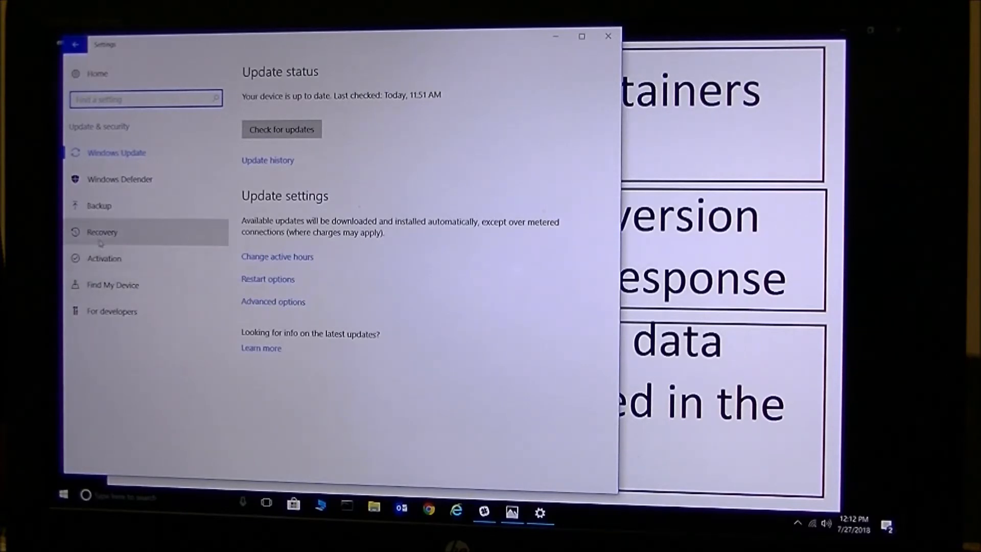
left_click(101, 232)
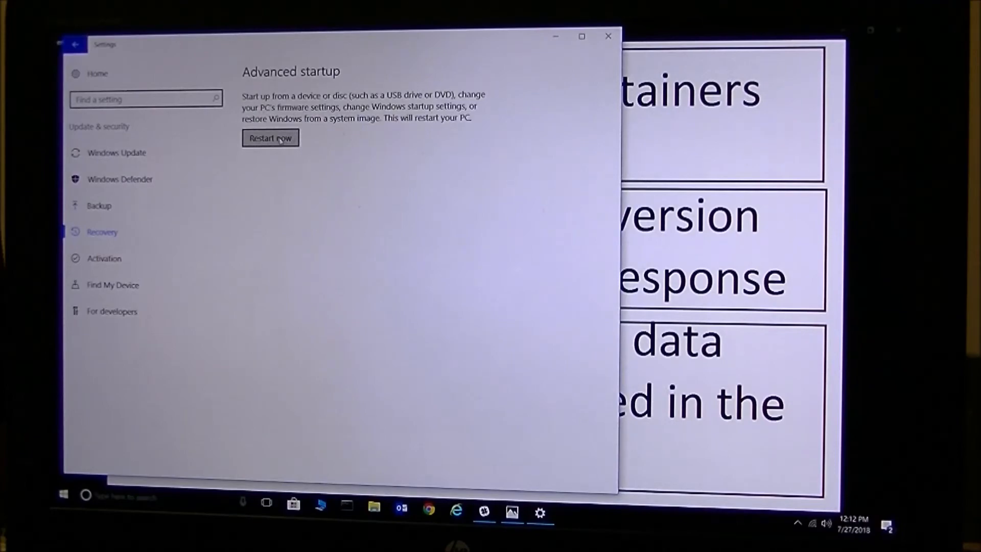
left_click(270, 138)
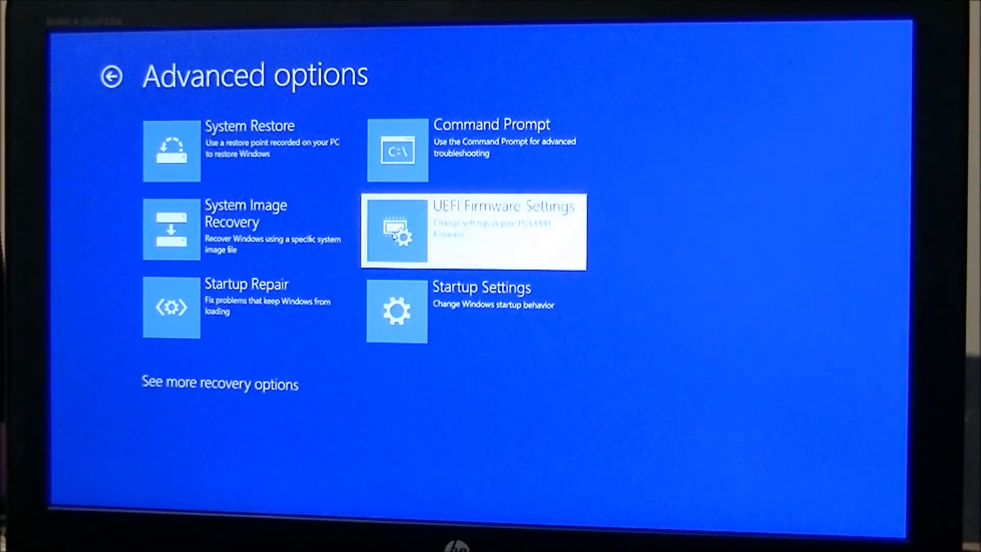
Choose UEFI Firmware Settings on Advanced options and restart into HP Computer Setup.
left_click(473, 229)
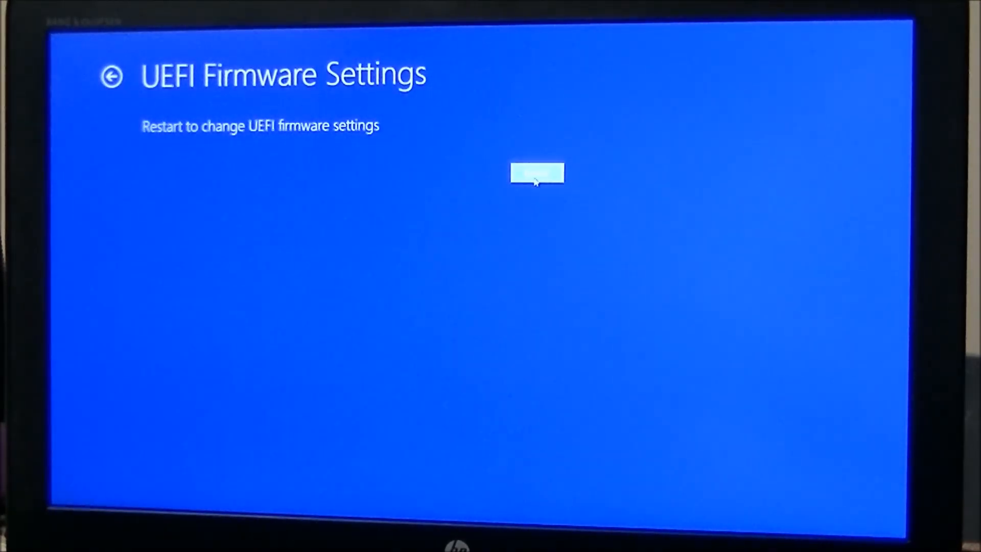
left_click(537, 173)
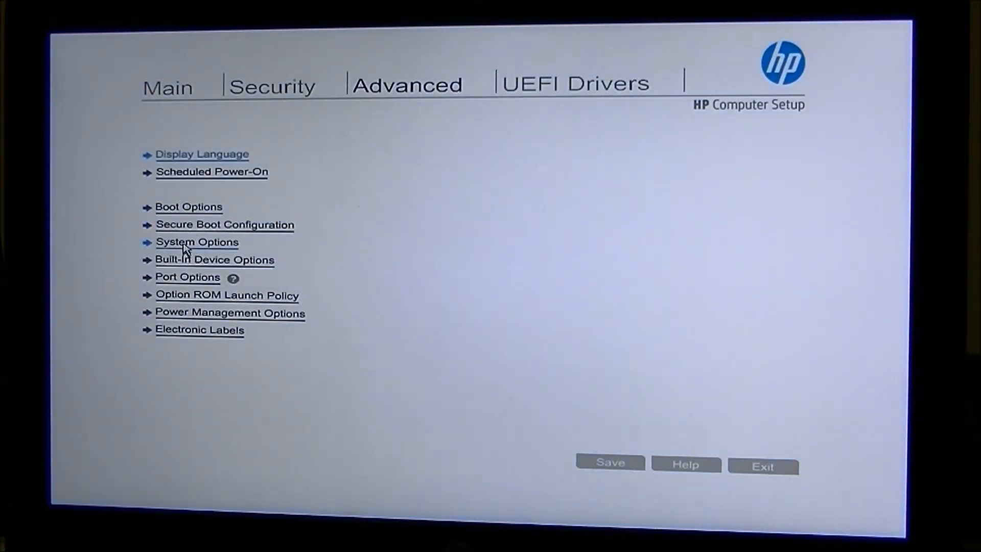
Enable Virtualization Technology (VTx) under Advanced > System Options and click Save.
left_click(197, 241)
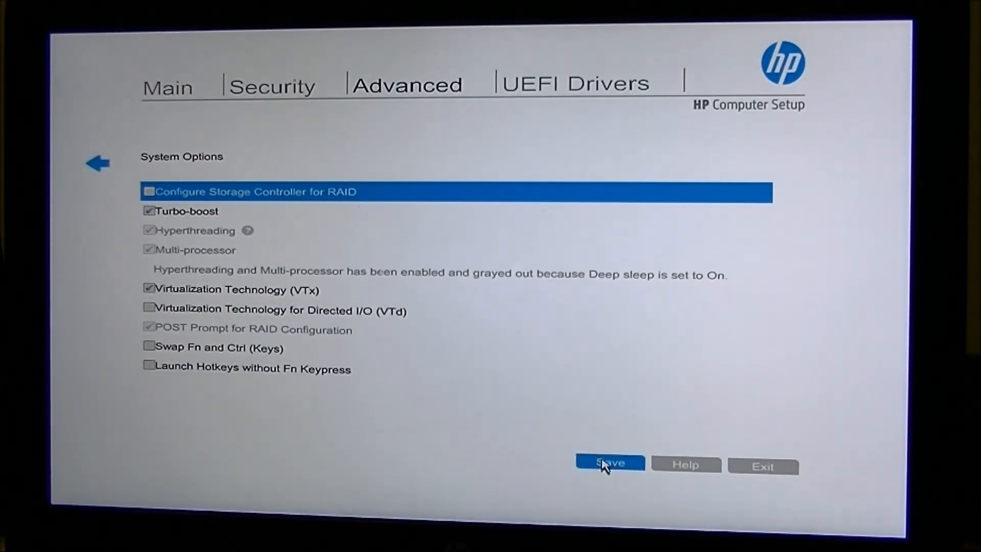
left_click(609, 464)
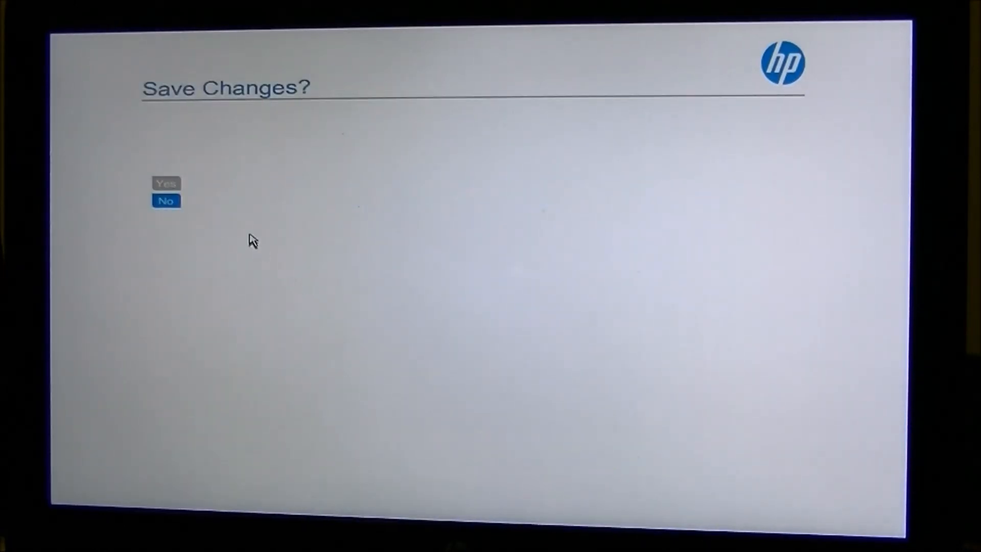
Confirm the saved VTx change, then pick Save Changes and Exit from the Main menu.
left_click(166, 200)
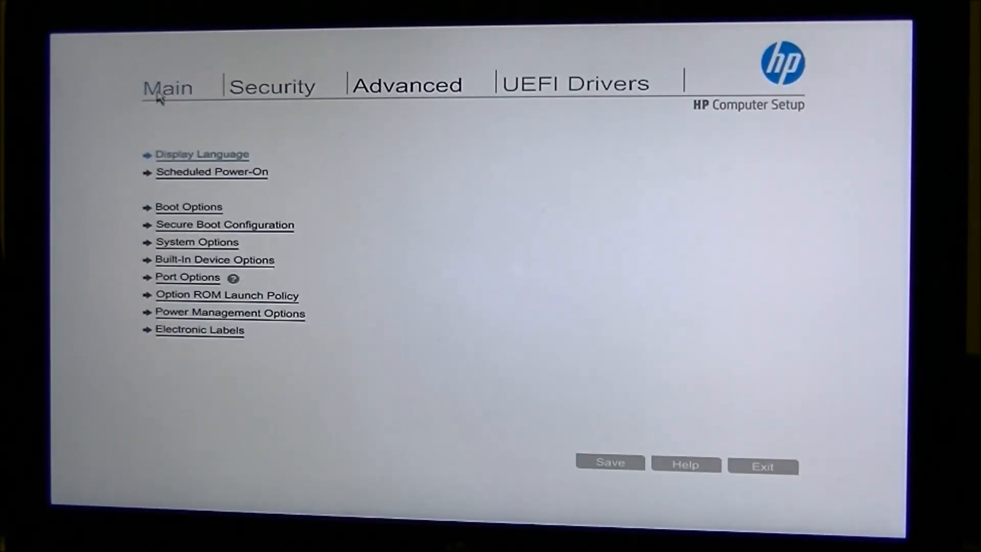
left_click(168, 87)
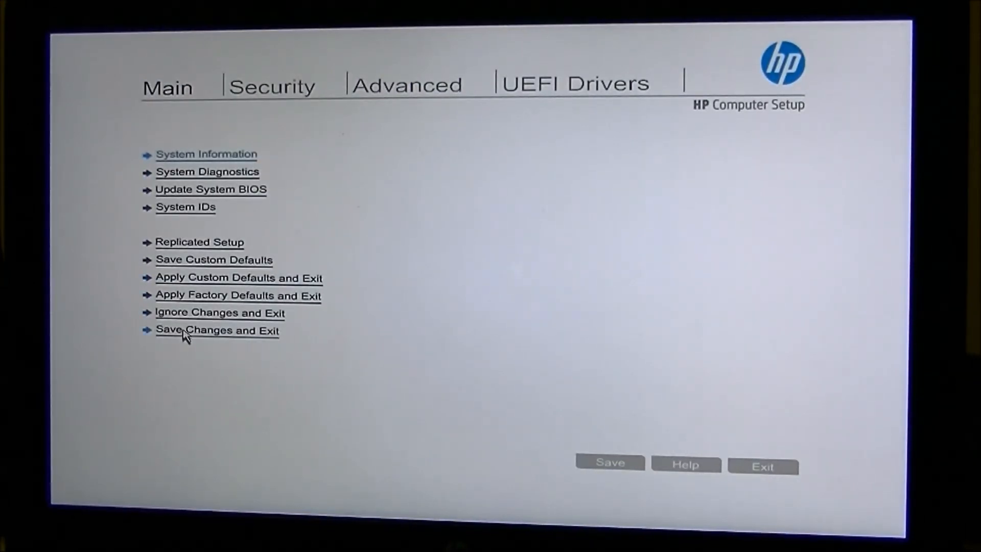
left_click(216, 331)
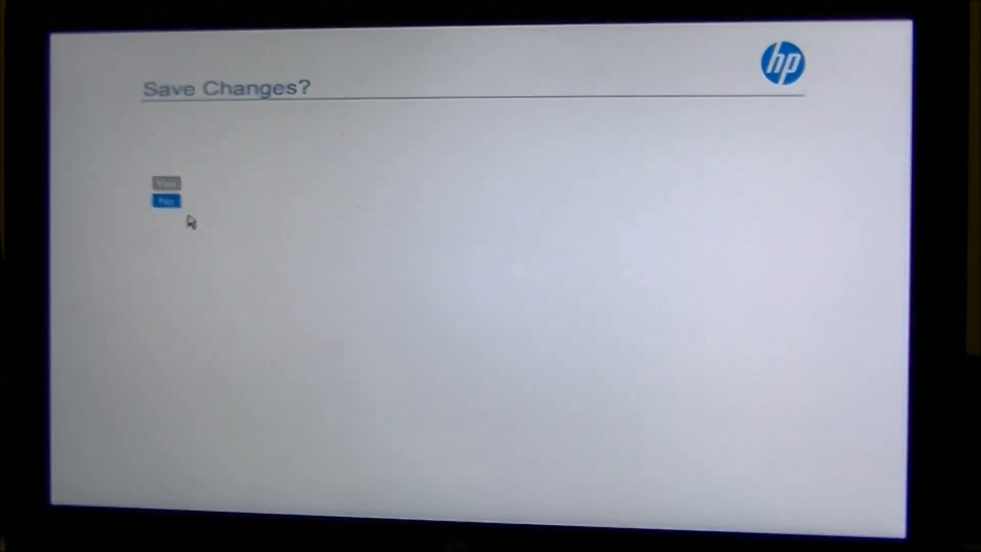